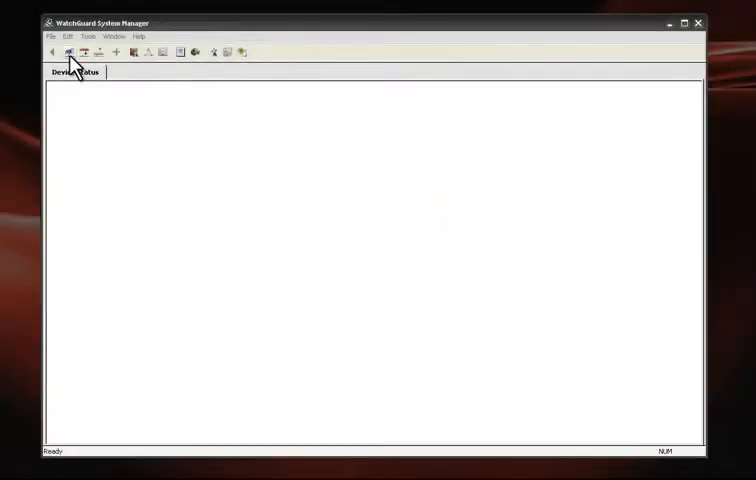
- Connect and log in to management server 10.0.1.3
click(68, 52)
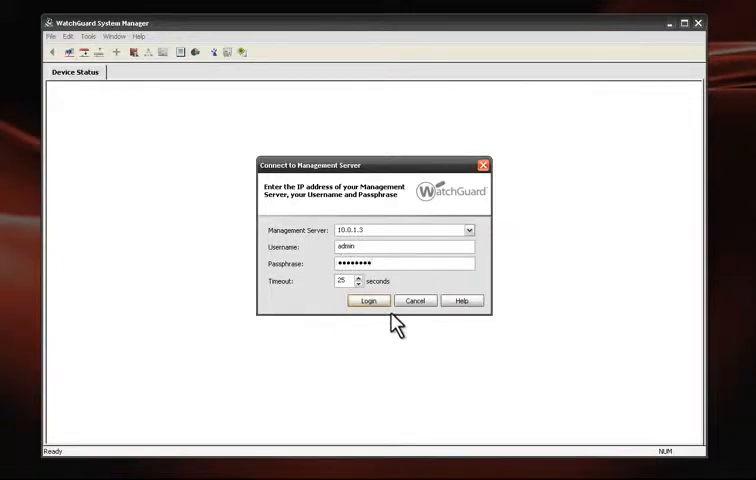
click(368, 300)
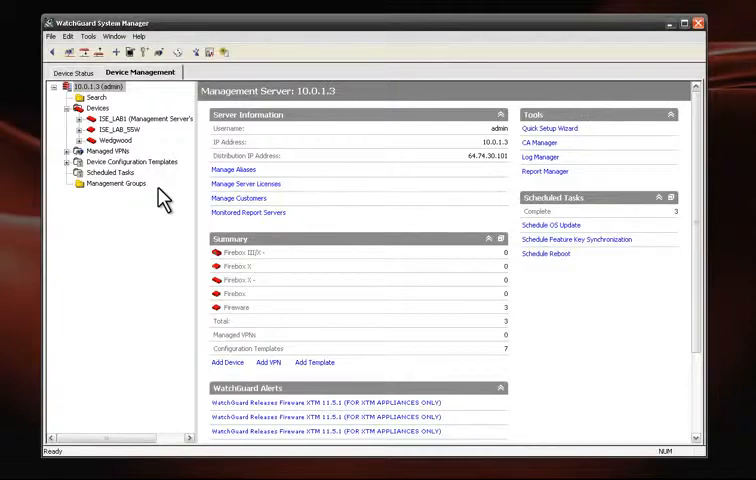
mouse_move(146, 118)
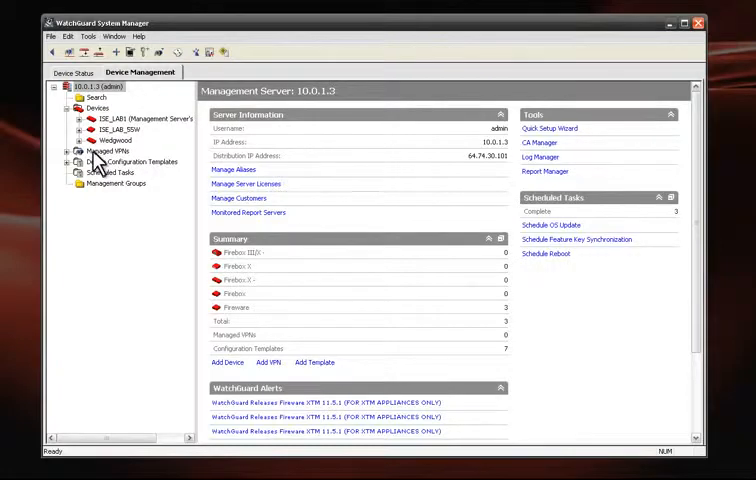
- Review Device Configuration Templates and Scheduled Tasks, then view live Device Status
click(124, 160)
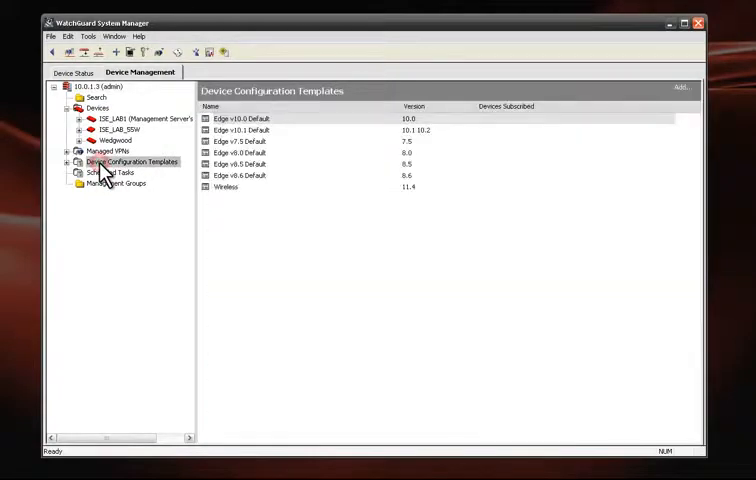
click(116, 172)
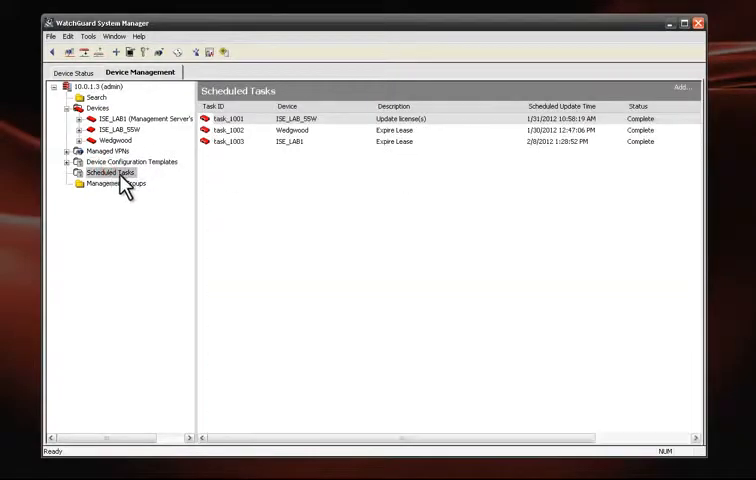
click(76, 72)
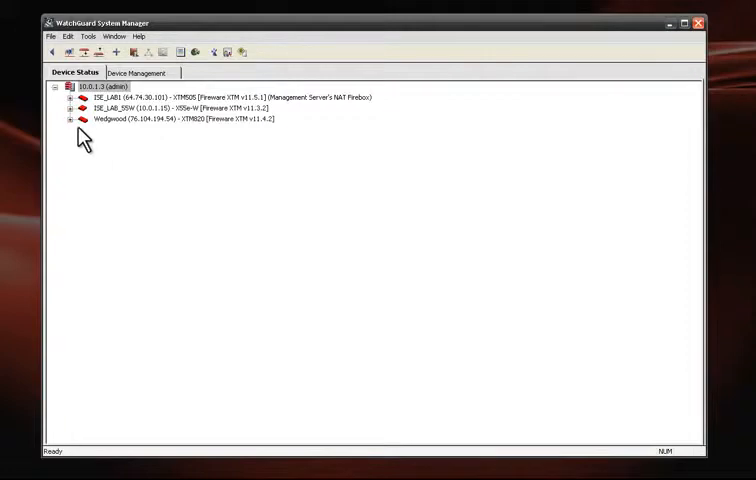
- Inspect Wedgwood's interface status and existing branch office VPN tunnel details, then return to Device Management
click(68, 120)
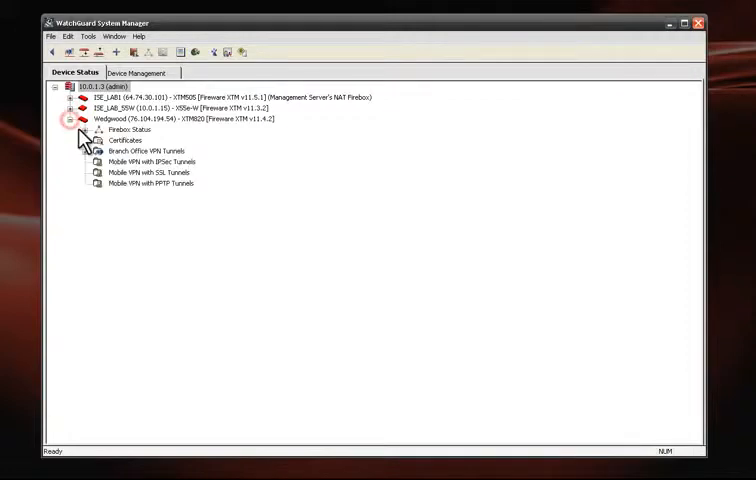
click(90, 130)
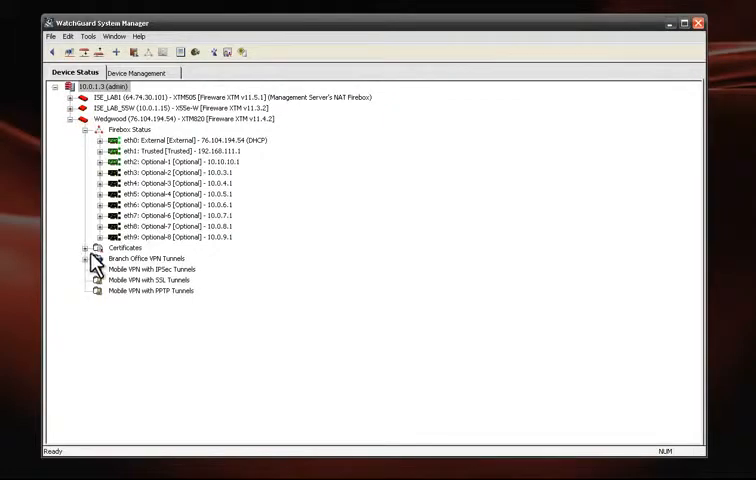
click(86, 258)
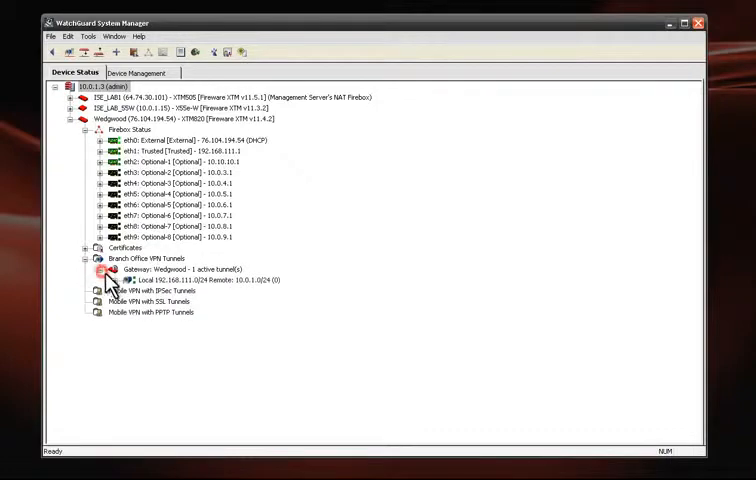
click(114, 280)
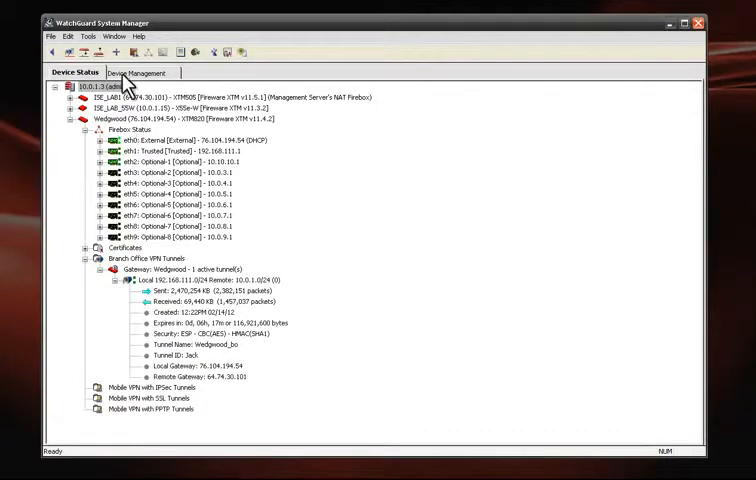
click(140, 72)
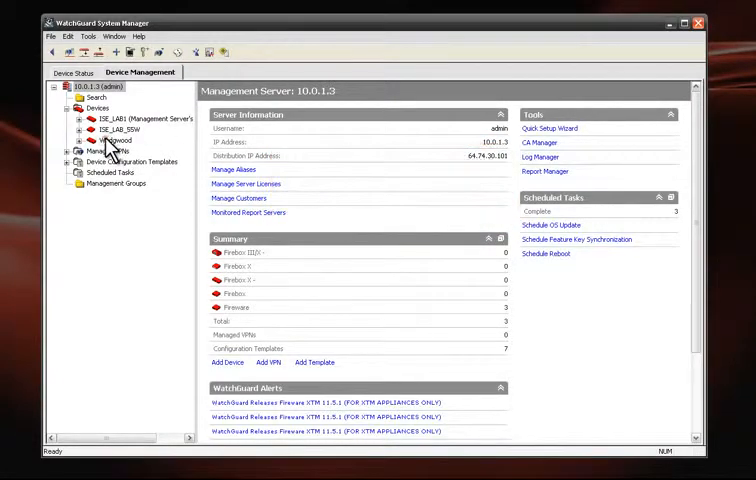
- View device information for Wedgwood and then IBE_LAB_SSW, which lists no VPN tunnels
click(112, 140)
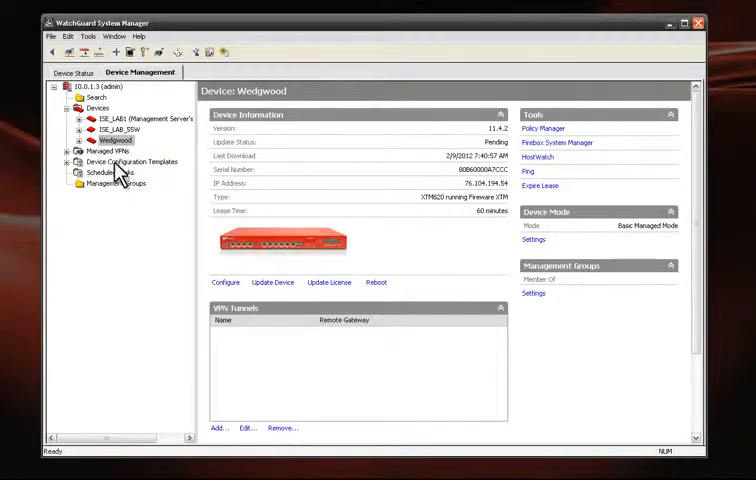
mouse_move(130, 148)
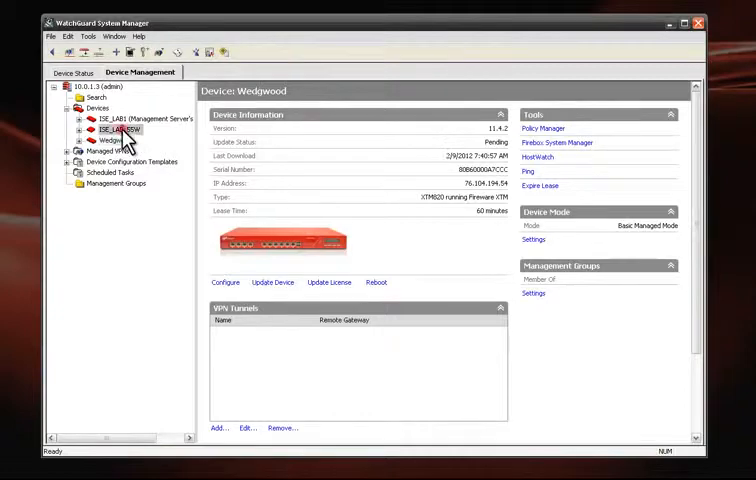
click(120, 116)
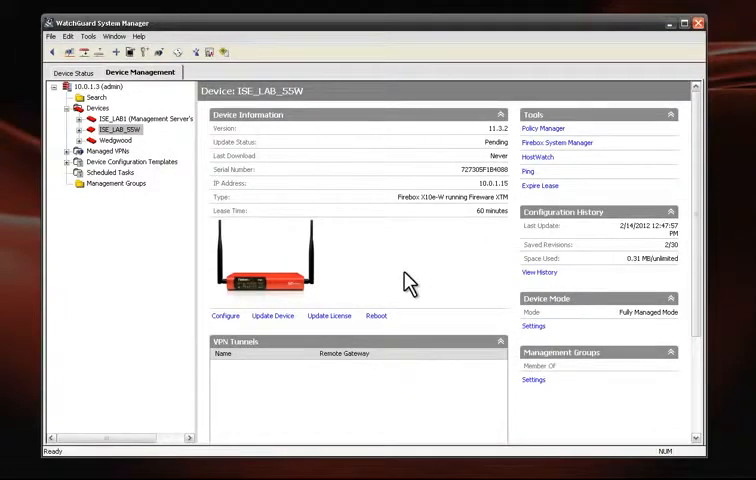
mouse_move(168, 244)
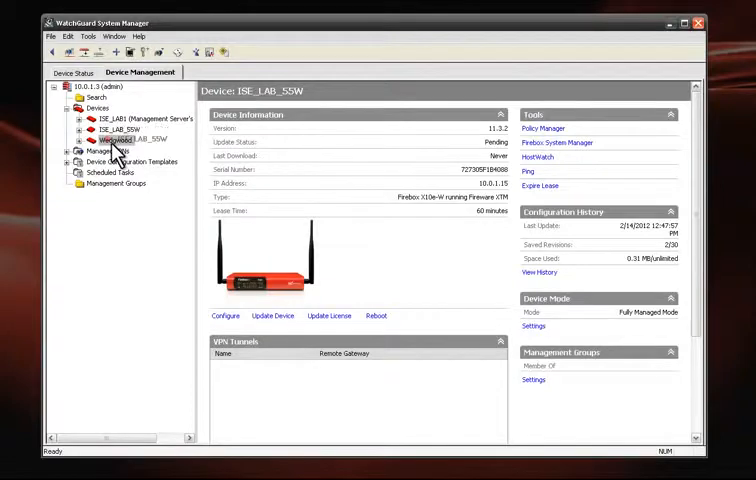
- Start the Add VPN Wizard with IBE_LAB_SSW and Wedgwood on Trusted Network, using gateway DNS/WINS servers
click(66, 138)
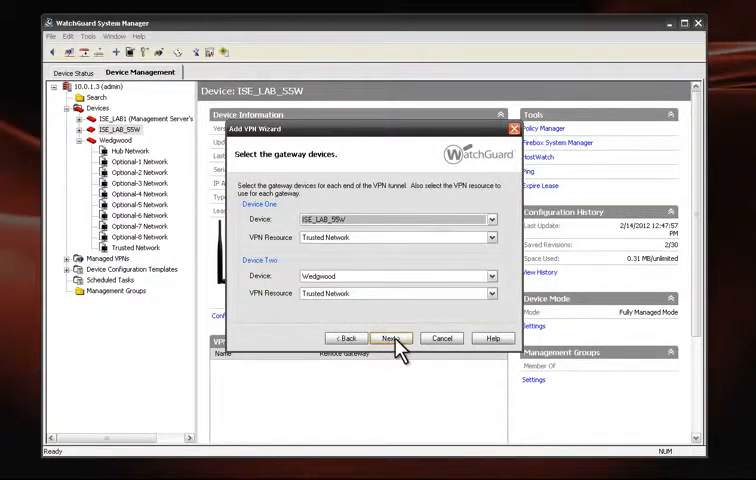
click(392, 336)
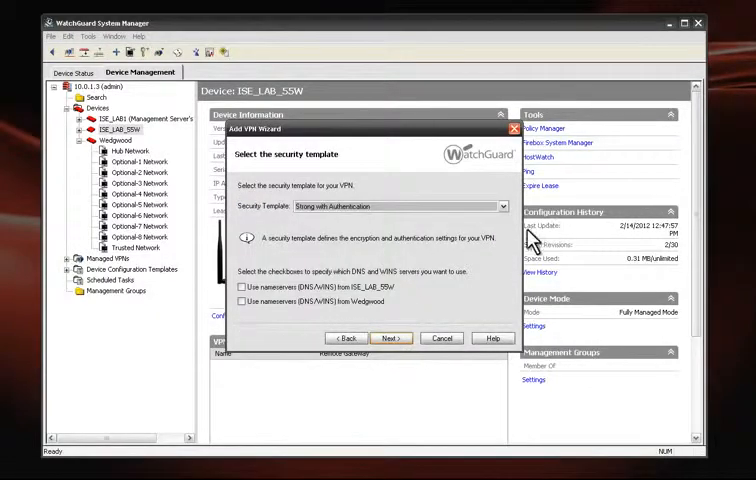
click(504, 208)
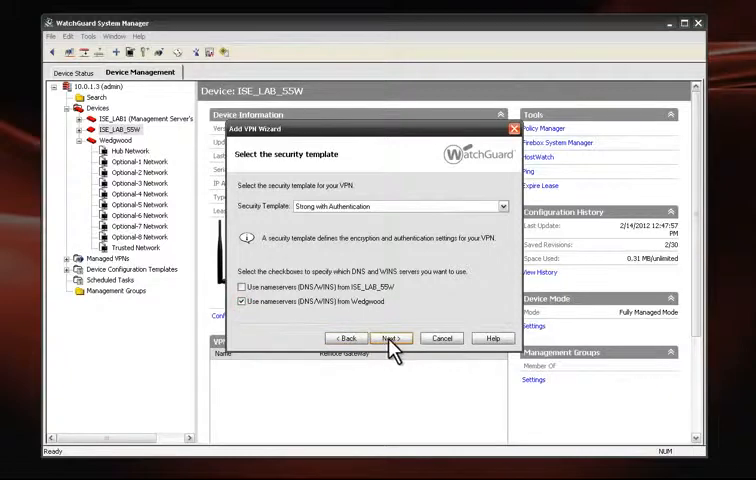
- Apply Strong with Authentication security and Any firewall policy templates, then finish and save the VPN
click(388, 336)
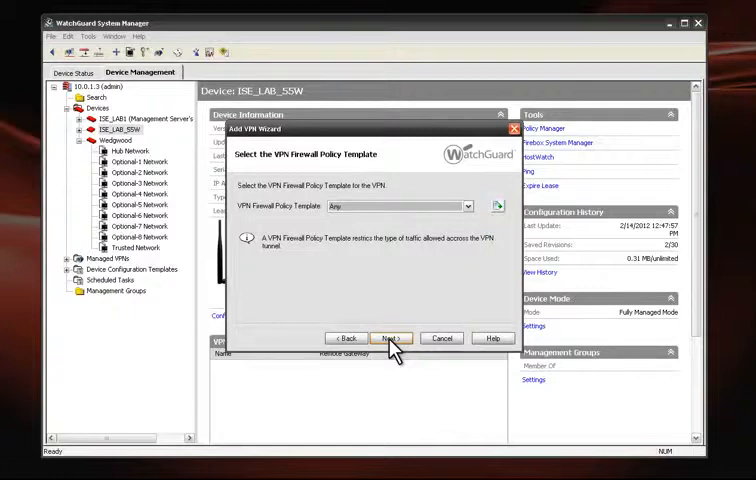
click(392, 338)
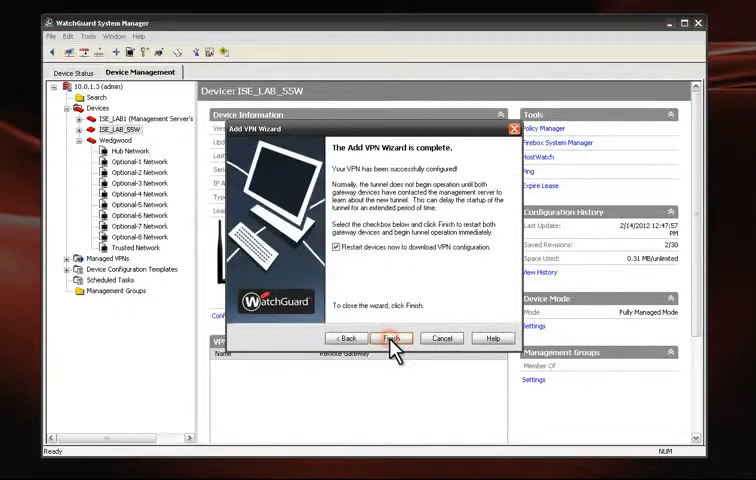
click(392, 338)
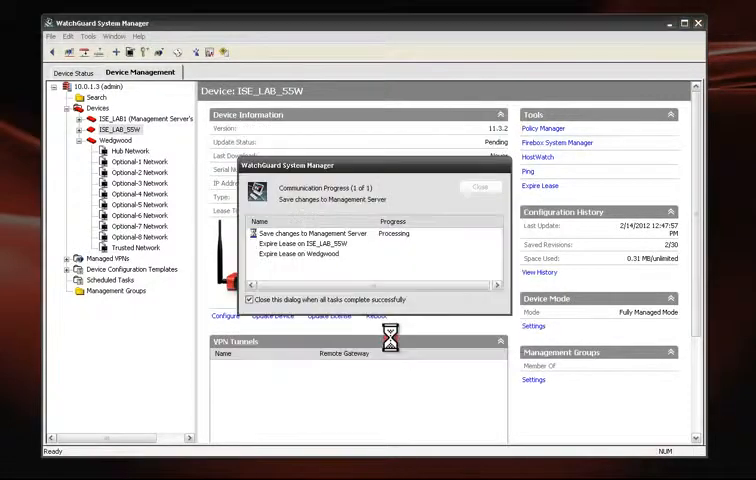